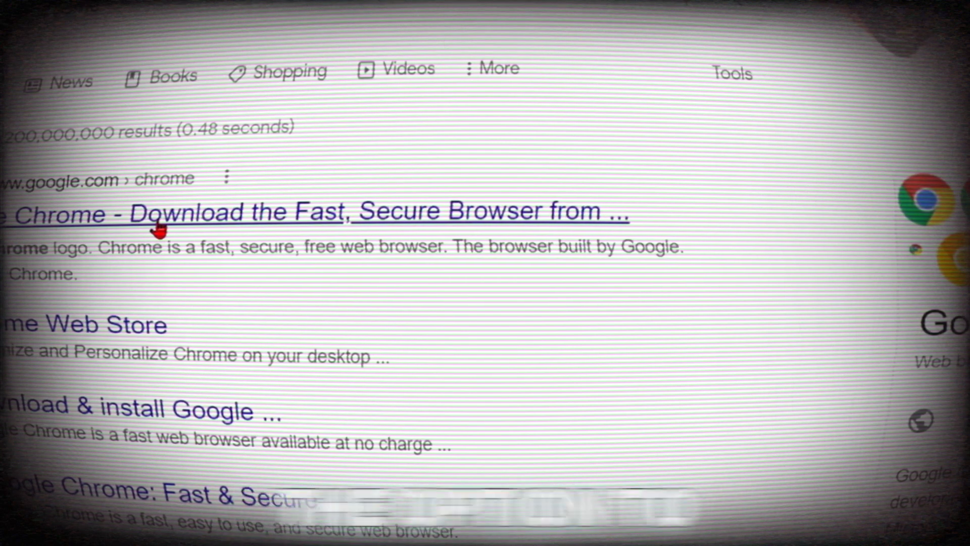
Step: Open the 'Google Chrome - Download the Fast, Secure Browser from Google' search result
left_click(154, 212)
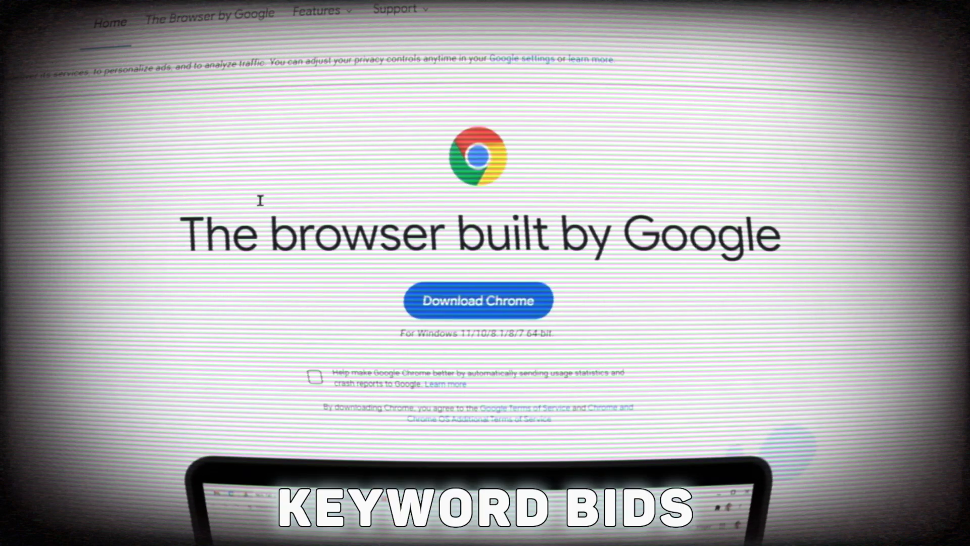